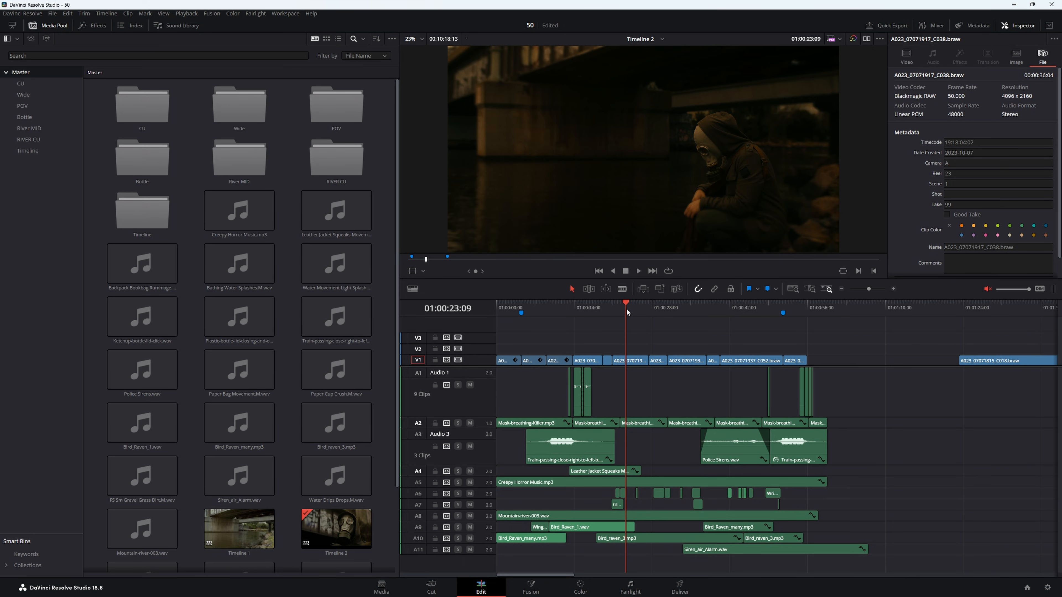
pyautogui.moveTo(486, 180)
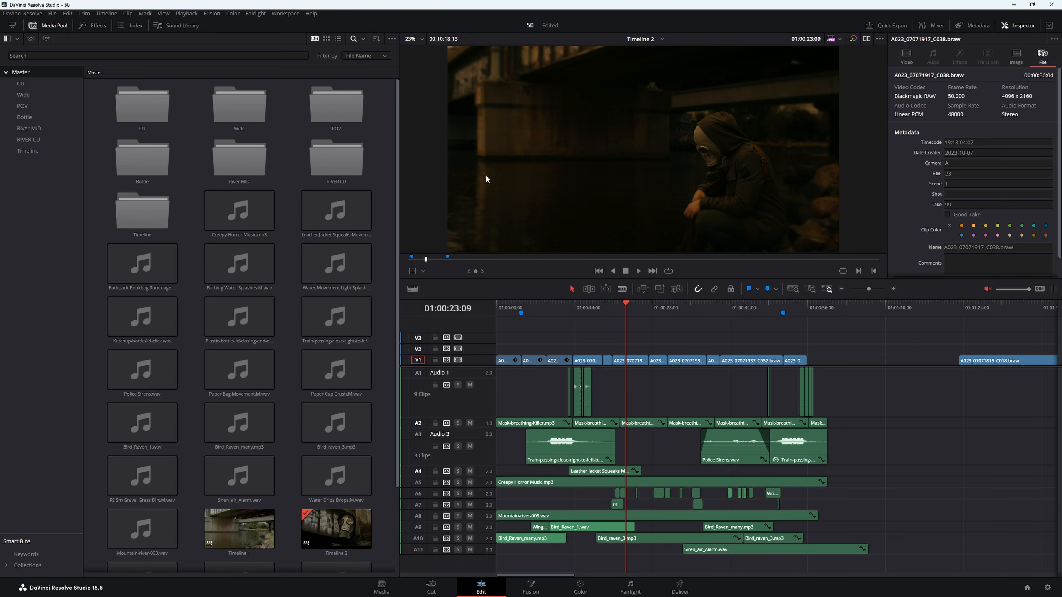
pyautogui.moveTo(669, 162)
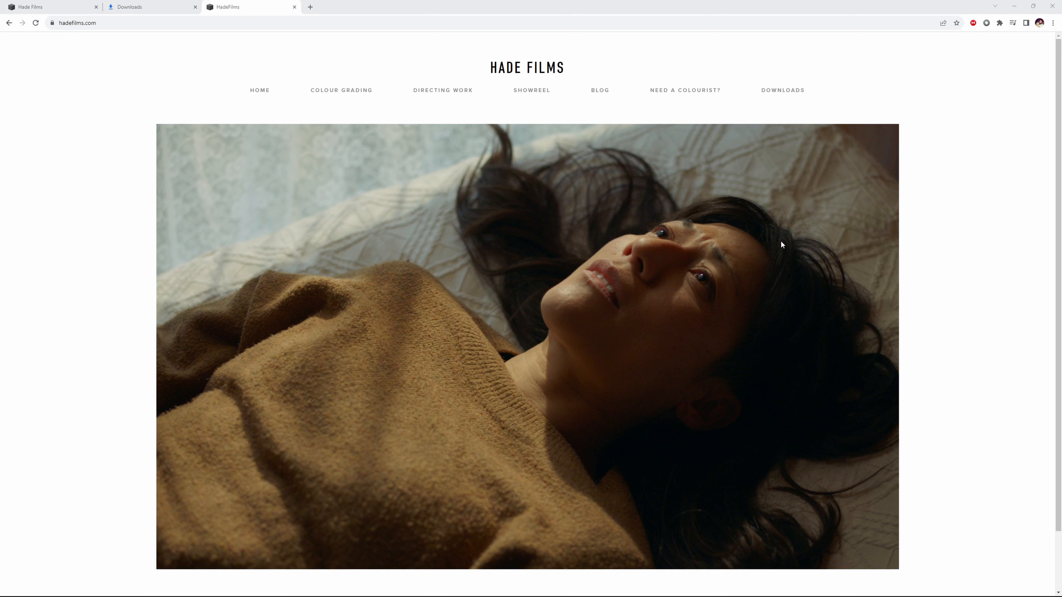
pyautogui.moveTo(260, 96)
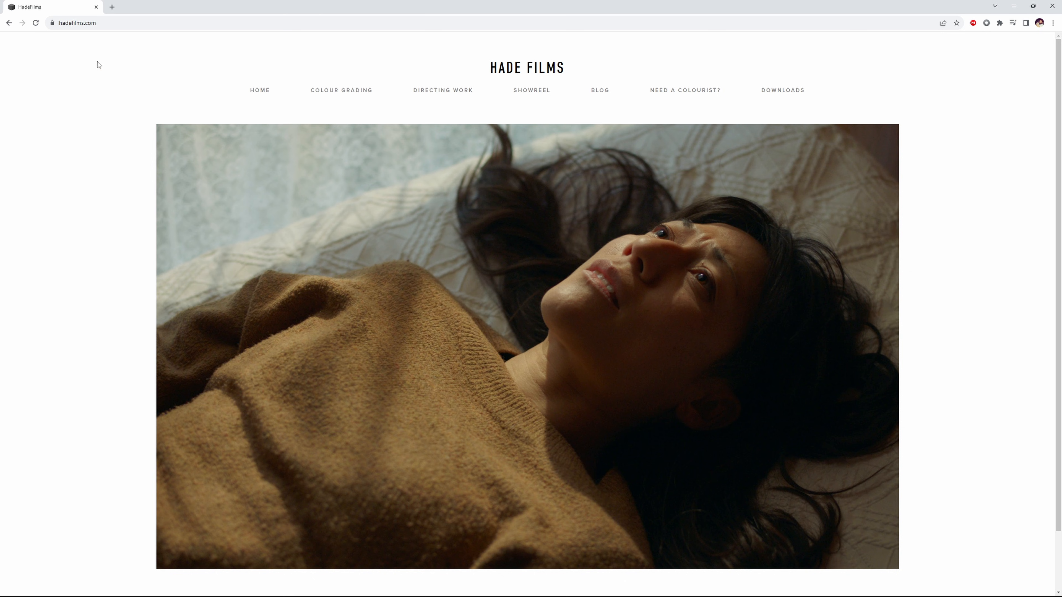
pyautogui.moveTo(597, 339)
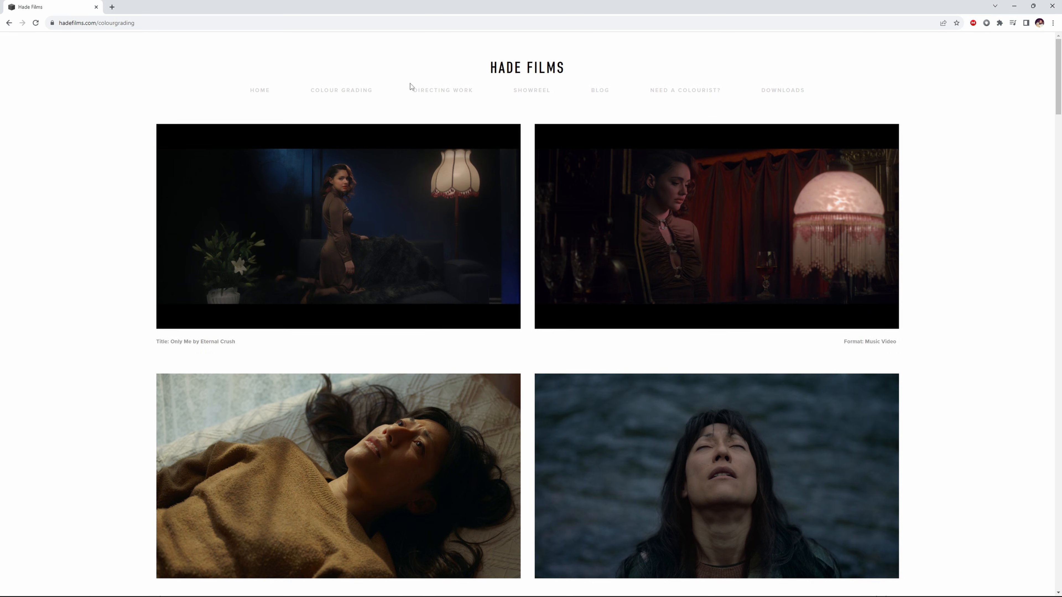
# Scroll down through the graded music video and short film stills on the portfolio page.
pyautogui.scroll(-3)
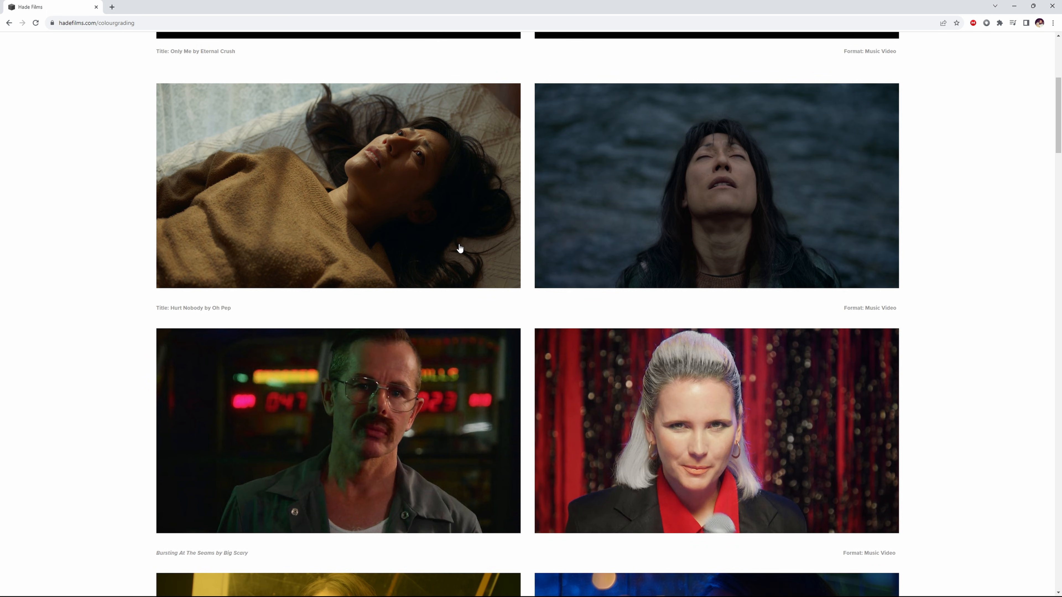
pyautogui.scroll(-3)
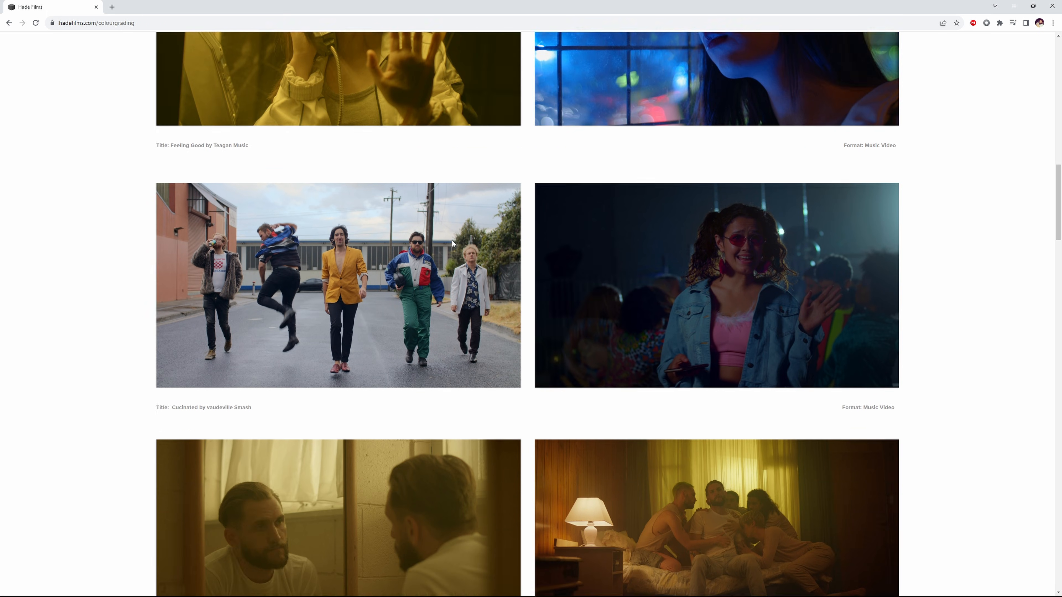
pyautogui.scroll(-3)
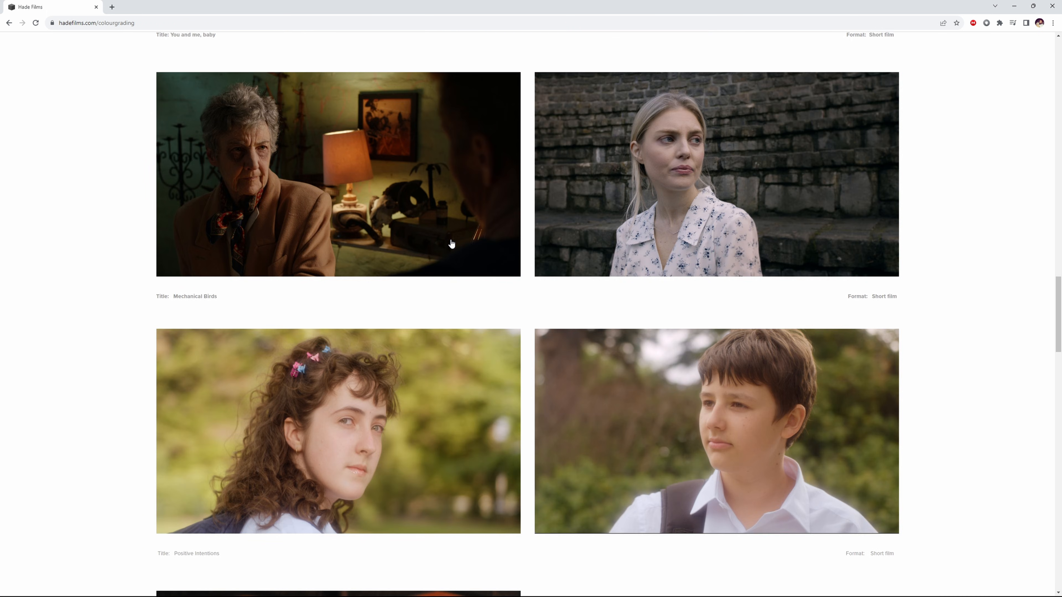
pyautogui.scroll(-3)
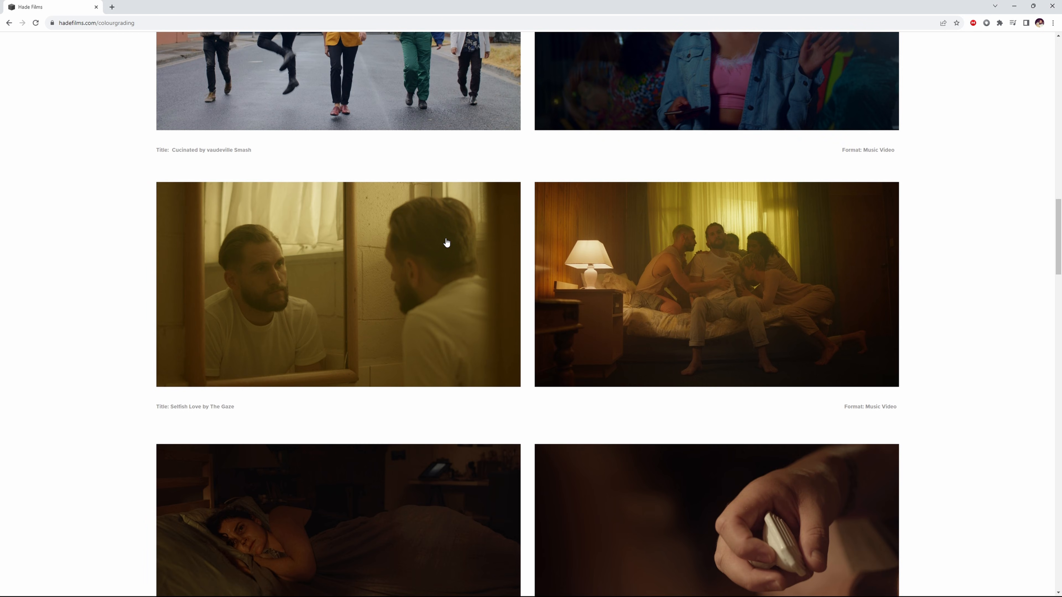
pyautogui.scroll(-3)
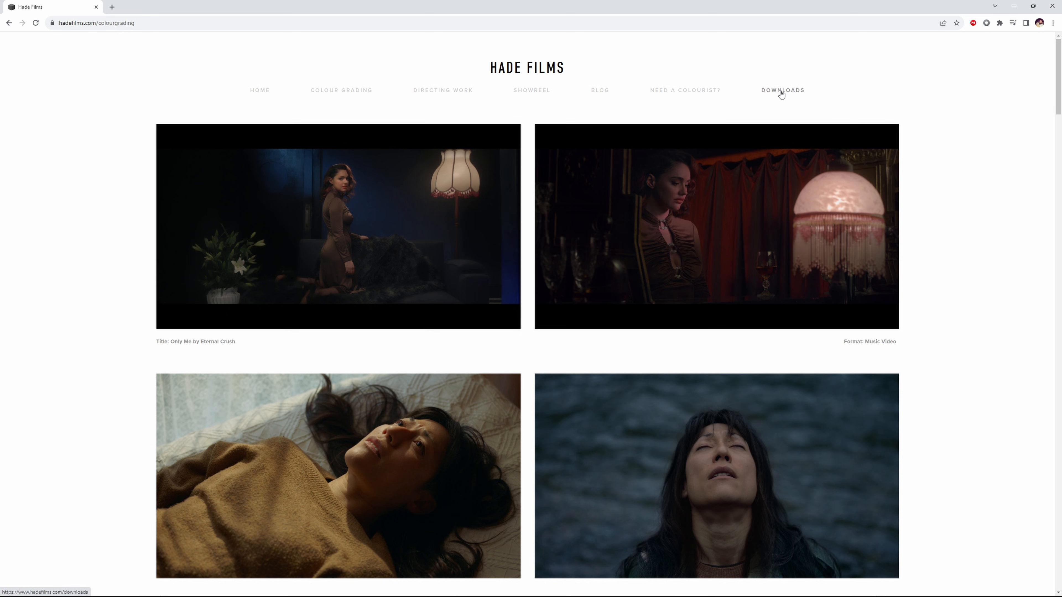
# Go from the Downloads page to the MEGA folder listing the three End Of Oxygen BRAW clips.
pyautogui.click(783, 90)
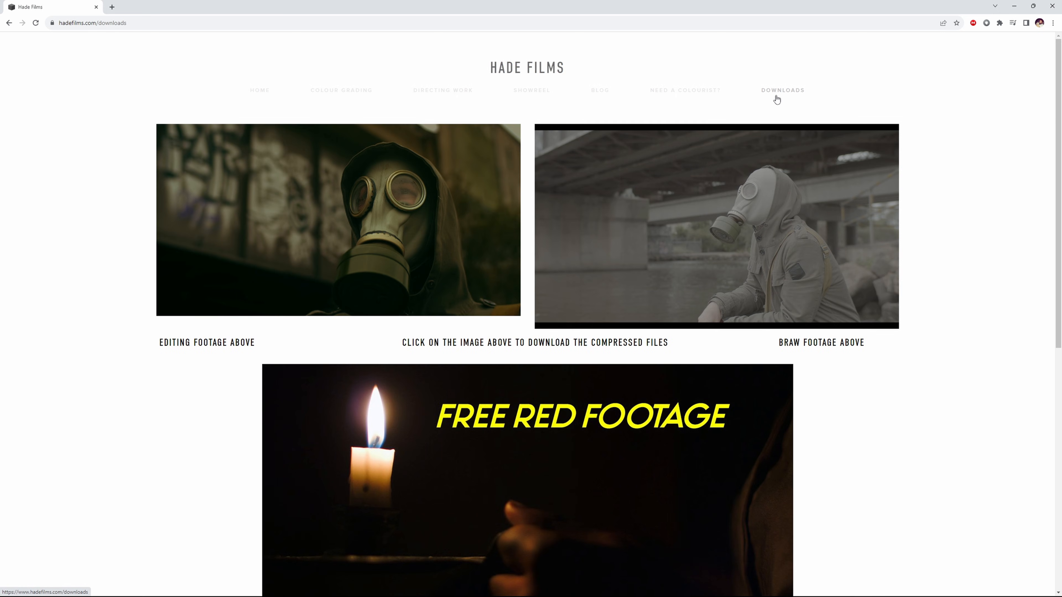
pyautogui.moveTo(345, 187)
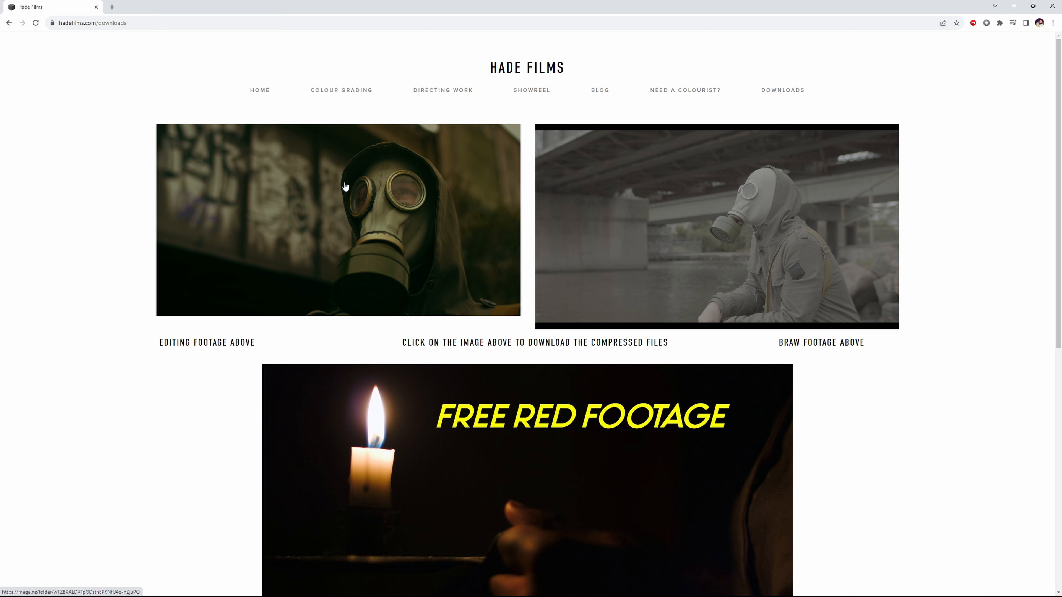
pyautogui.moveTo(433, 195)
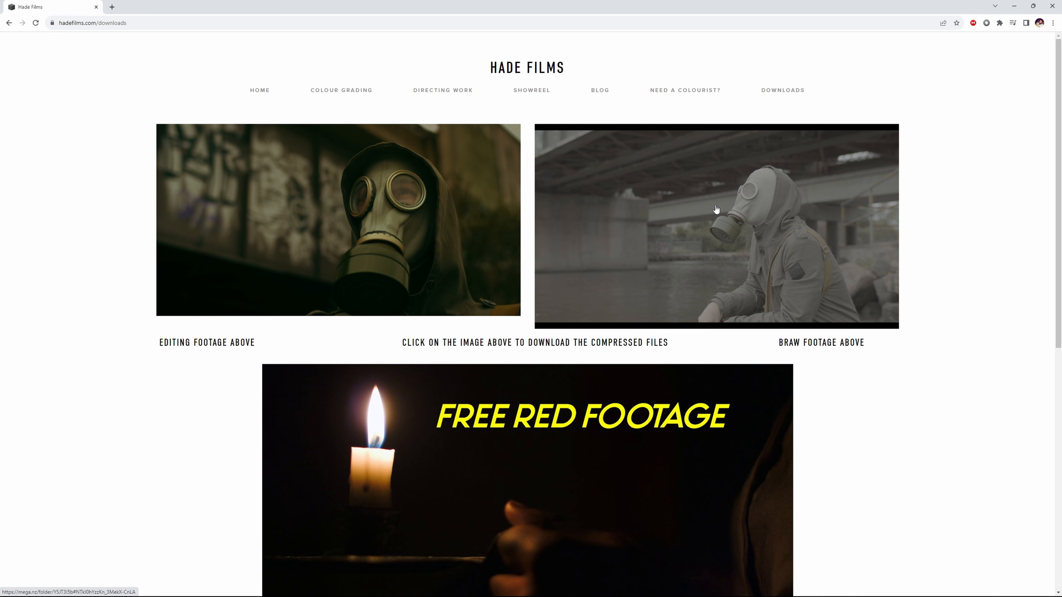
pyautogui.click(716, 226)
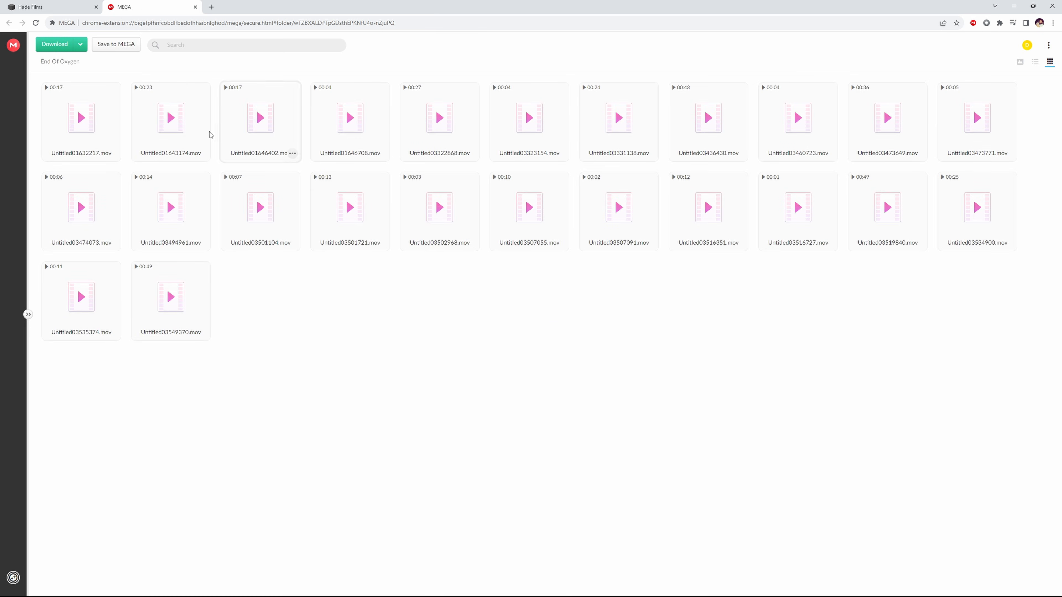
pyautogui.click(80, 44)
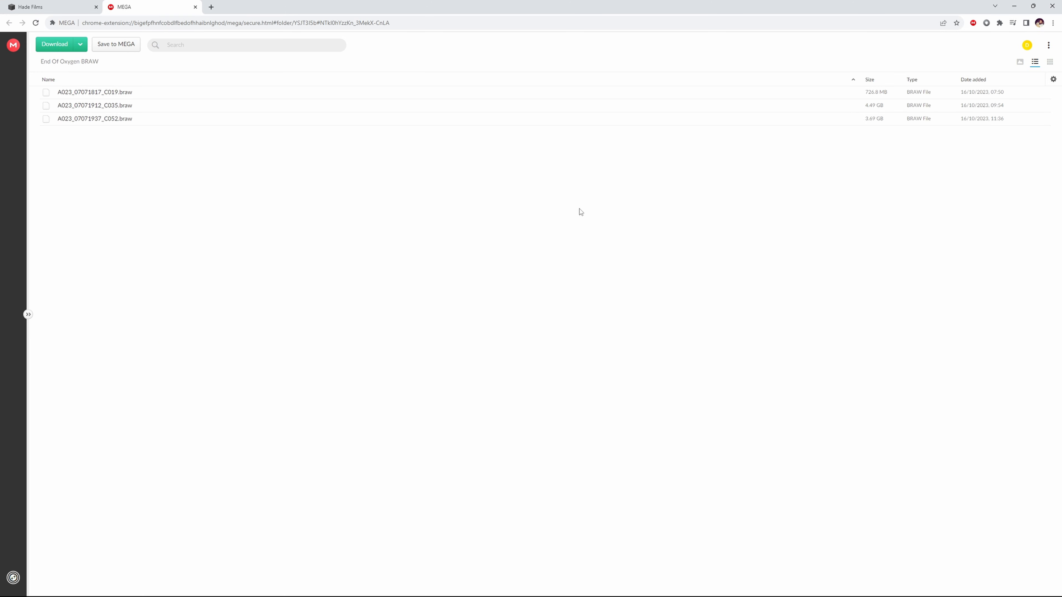
pyautogui.moveTo(874, 105)
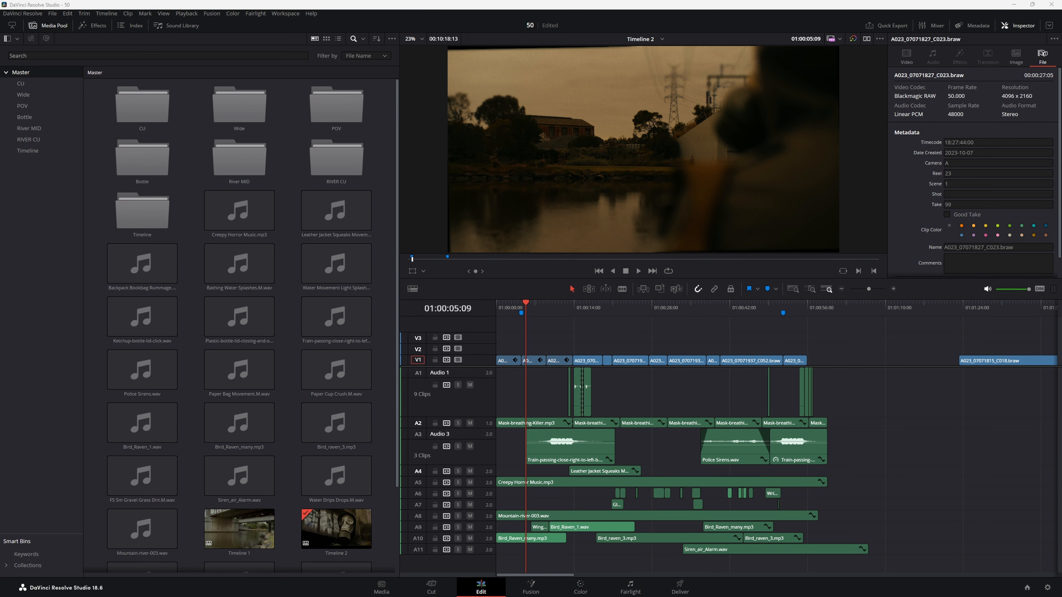
# Play the gas-mask scene, return to its start, then replay from about six seconds in.
pyautogui.click(619, 304)
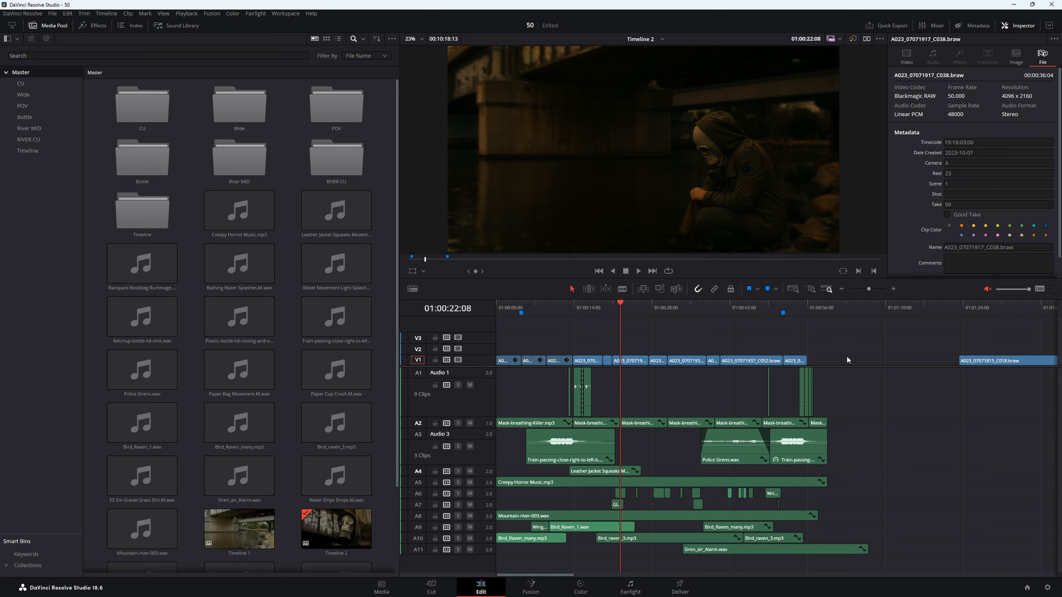
pyautogui.click(547, 308)
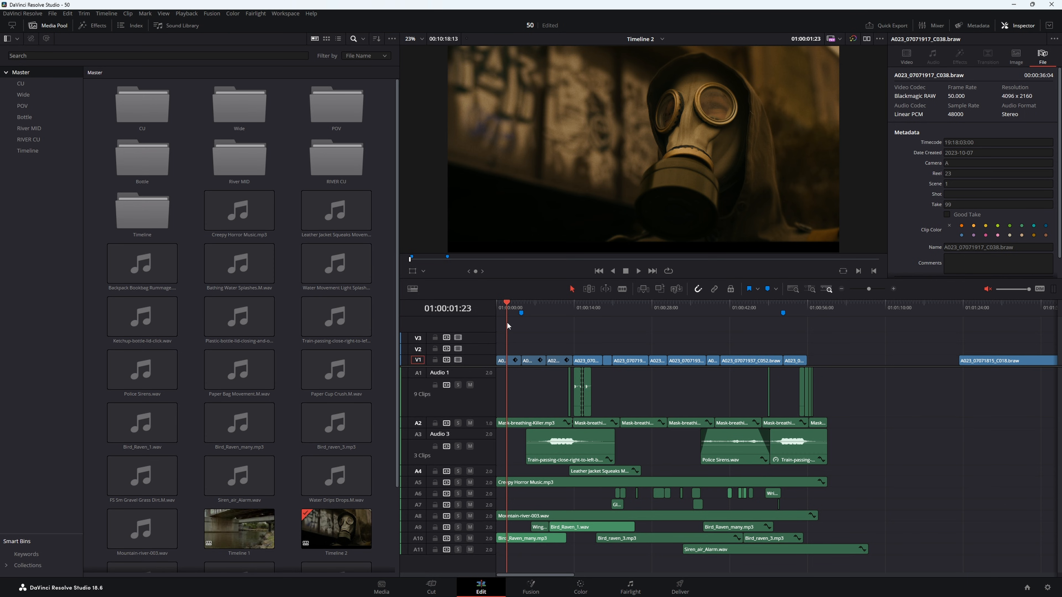
pyautogui.click(532, 301)
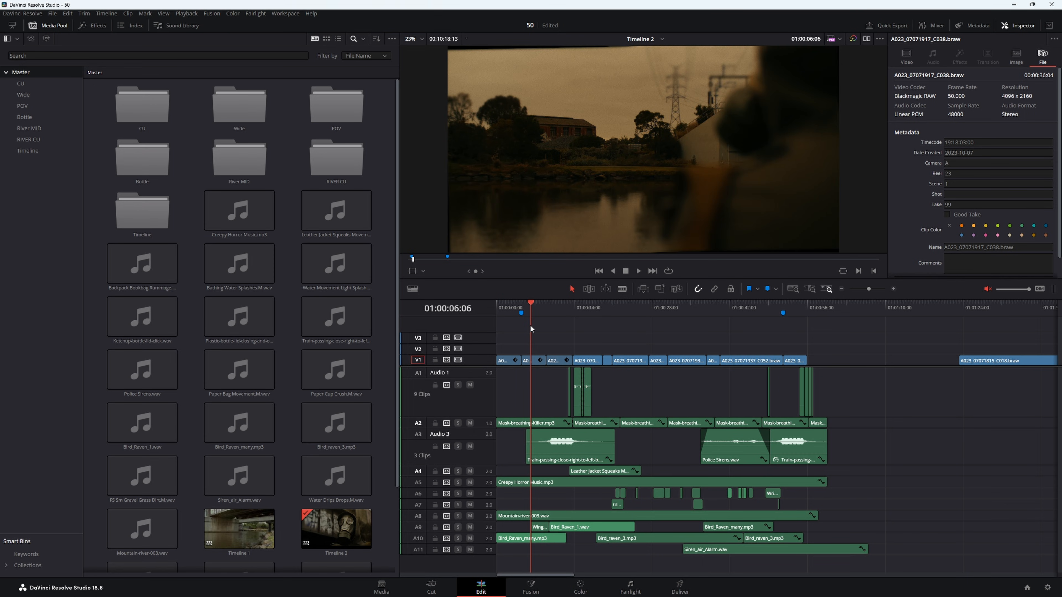
pyautogui.click(623, 308)
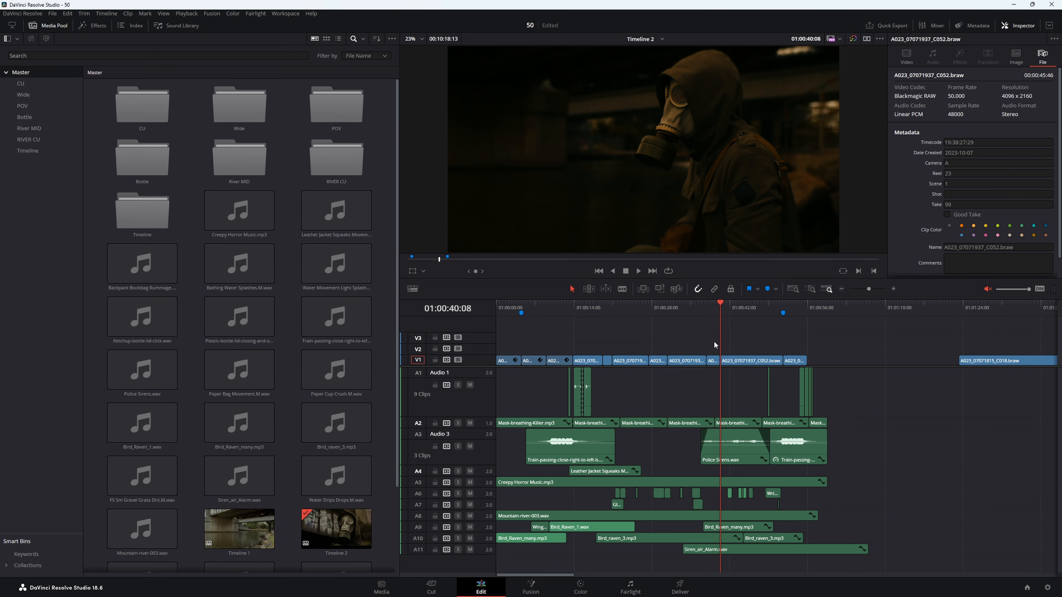
pyautogui.moveTo(699, 332)
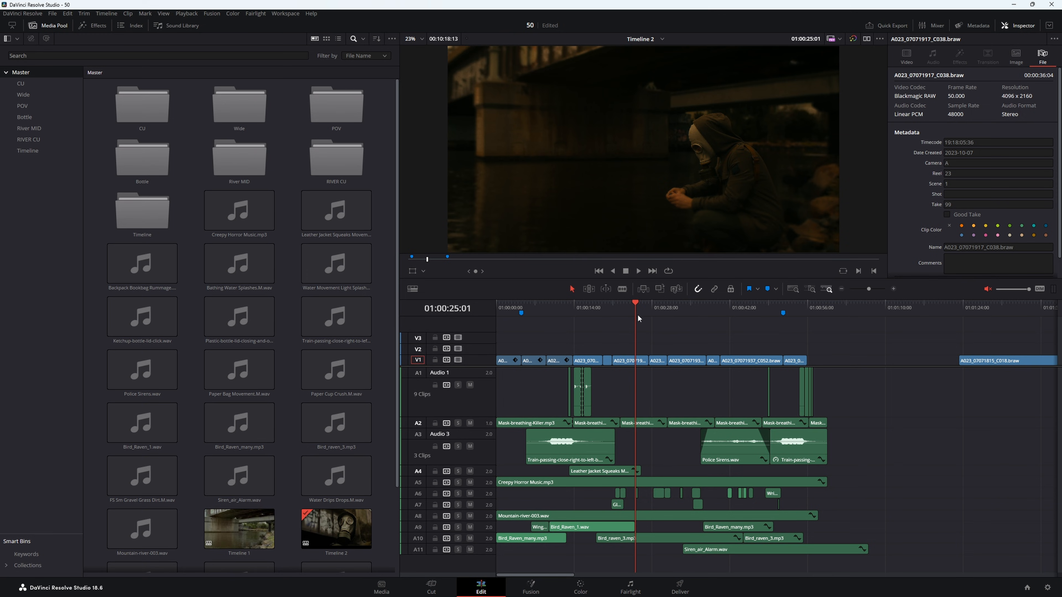
pyautogui.moveTo(639, 319)
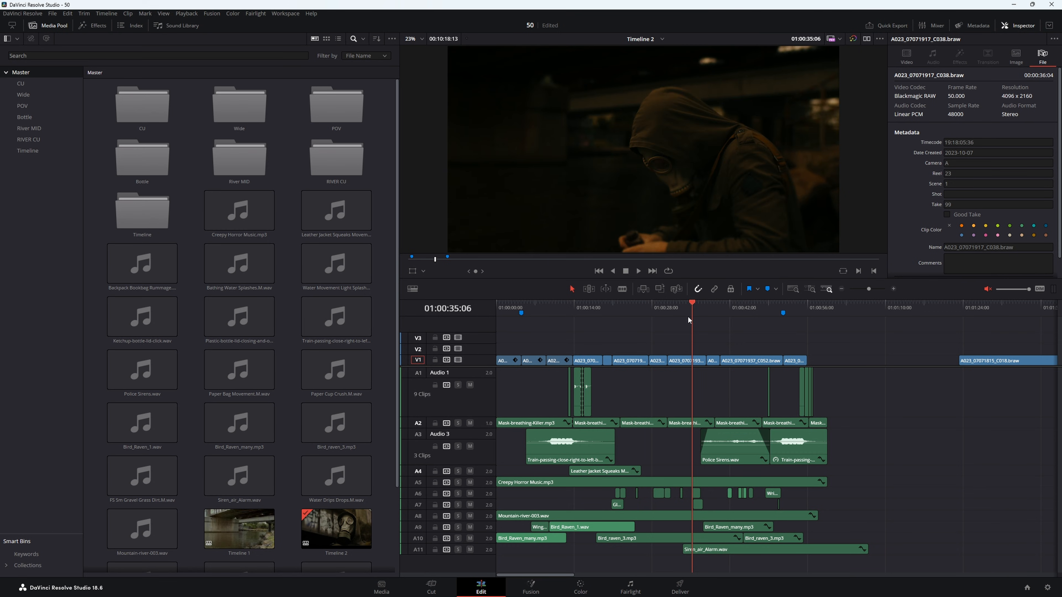
pyautogui.click(669, 302)
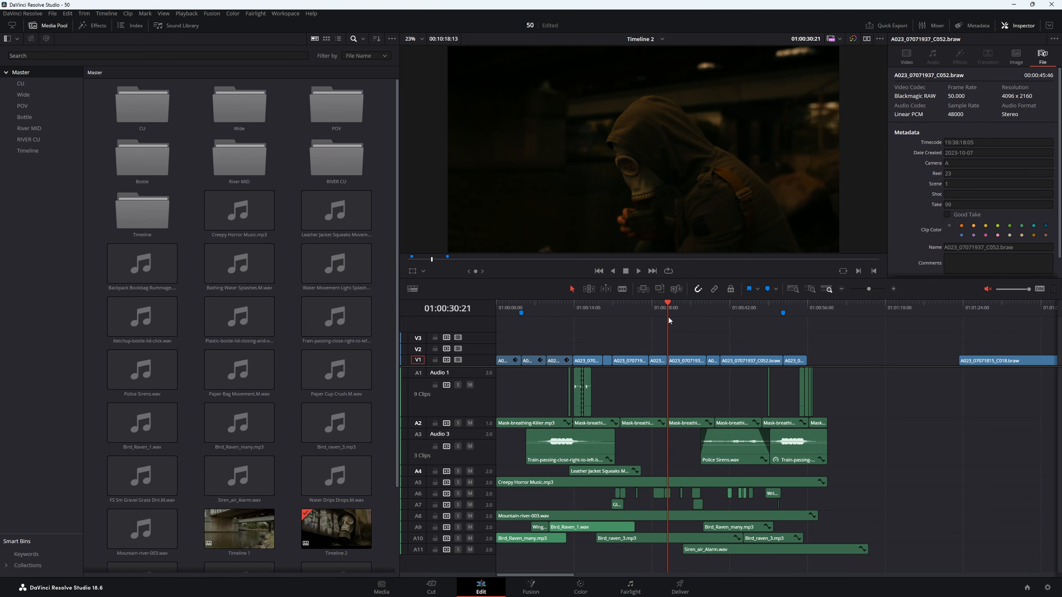
pyautogui.moveTo(594, 326)
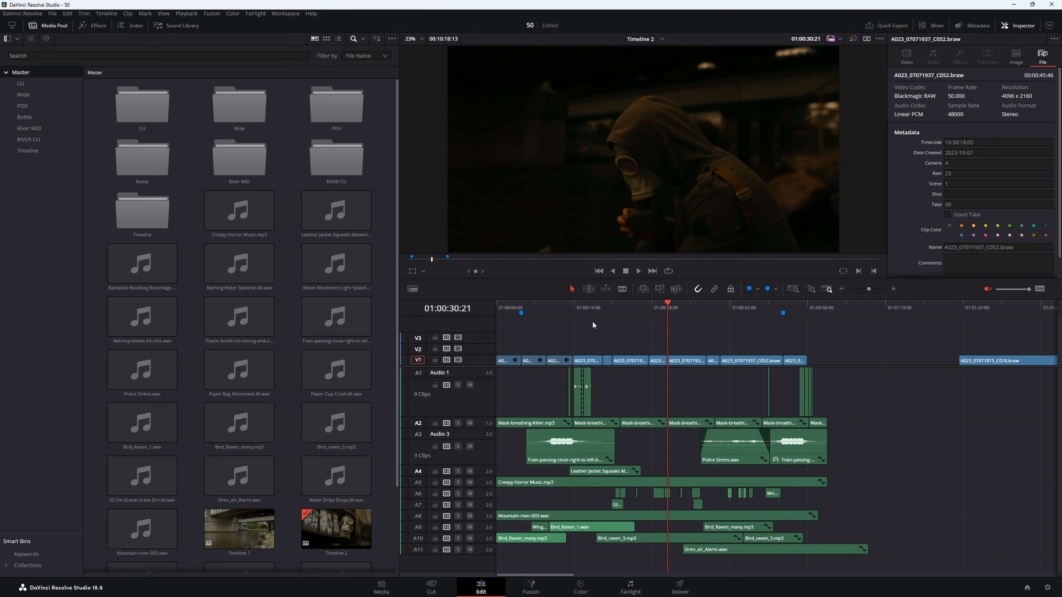
pyautogui.click(584, 307)
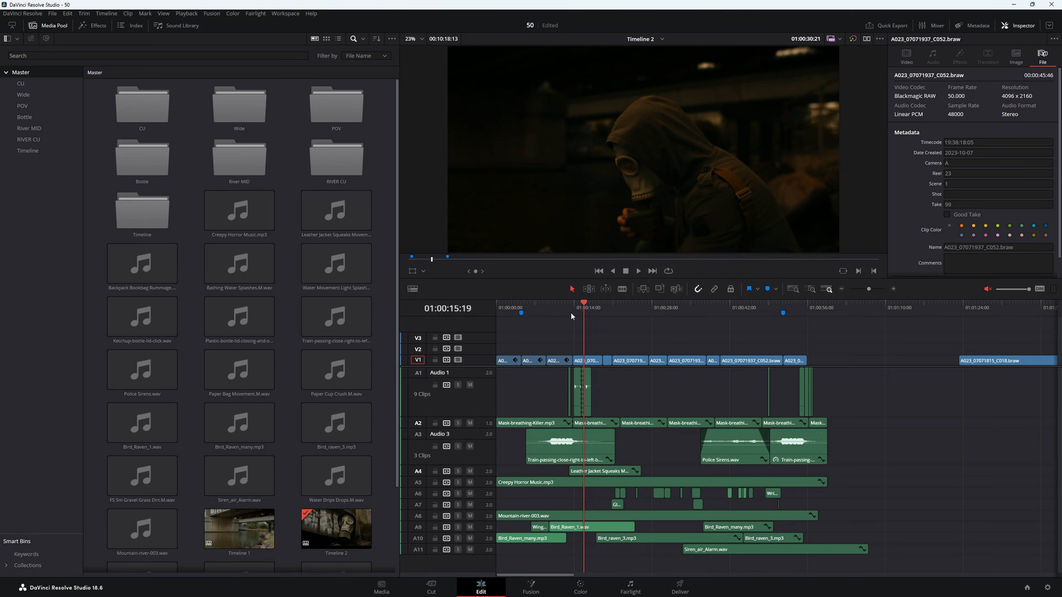
pyautogui.click(692, 305)
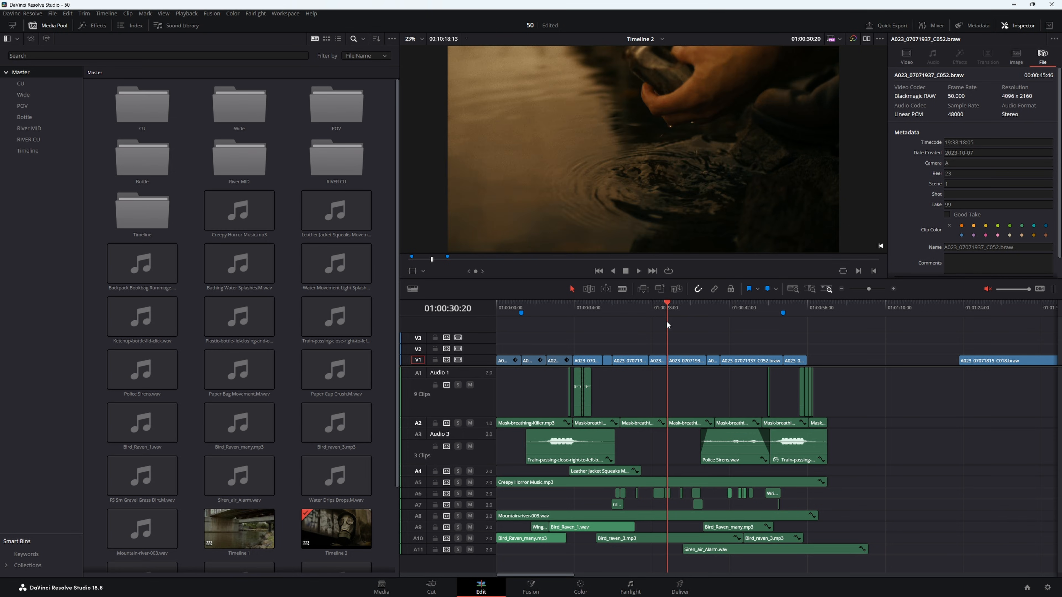
pyautogui.click(692, 308)
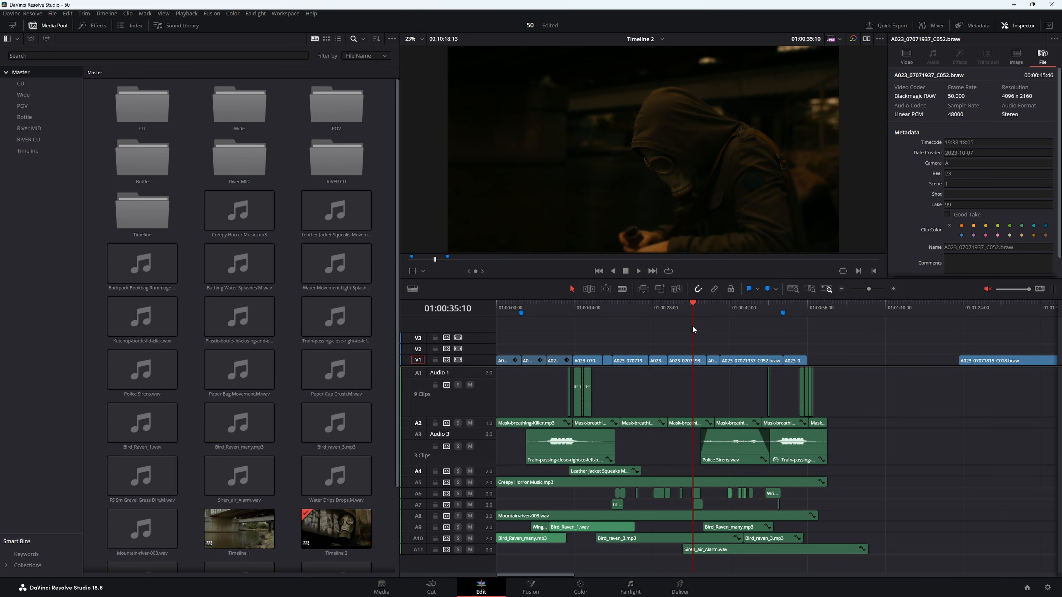
pyautogui.moveTo(688, 377)
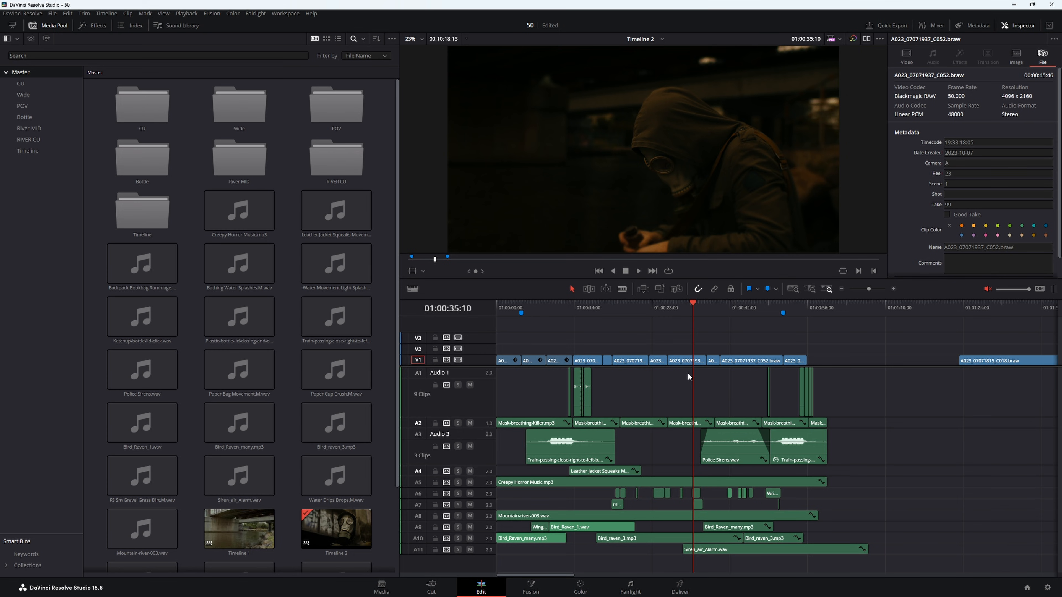
pyautogui.moveTo(698, 392)
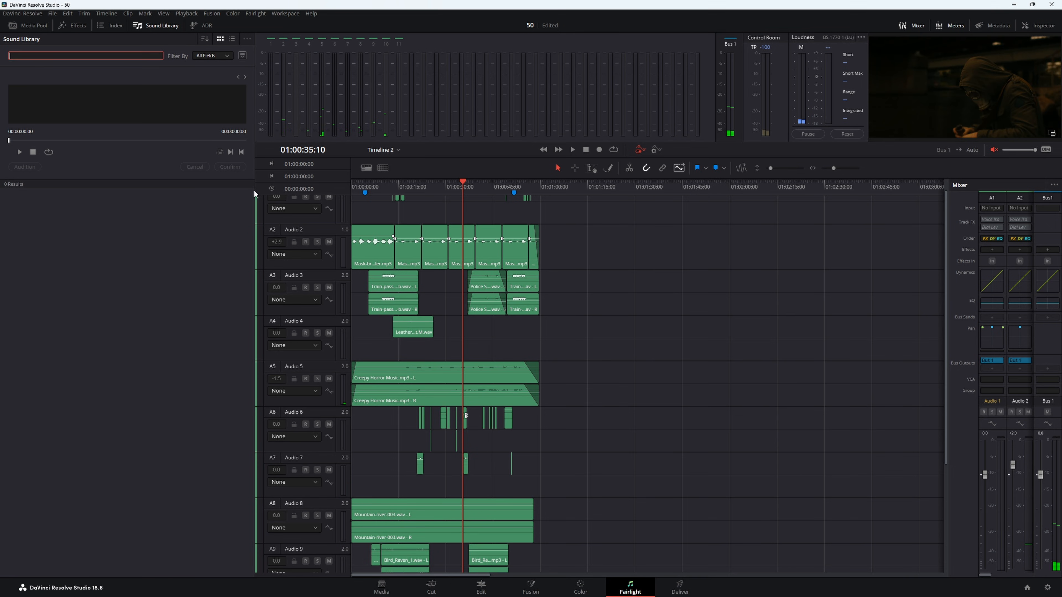
pyautogui.write('vca')
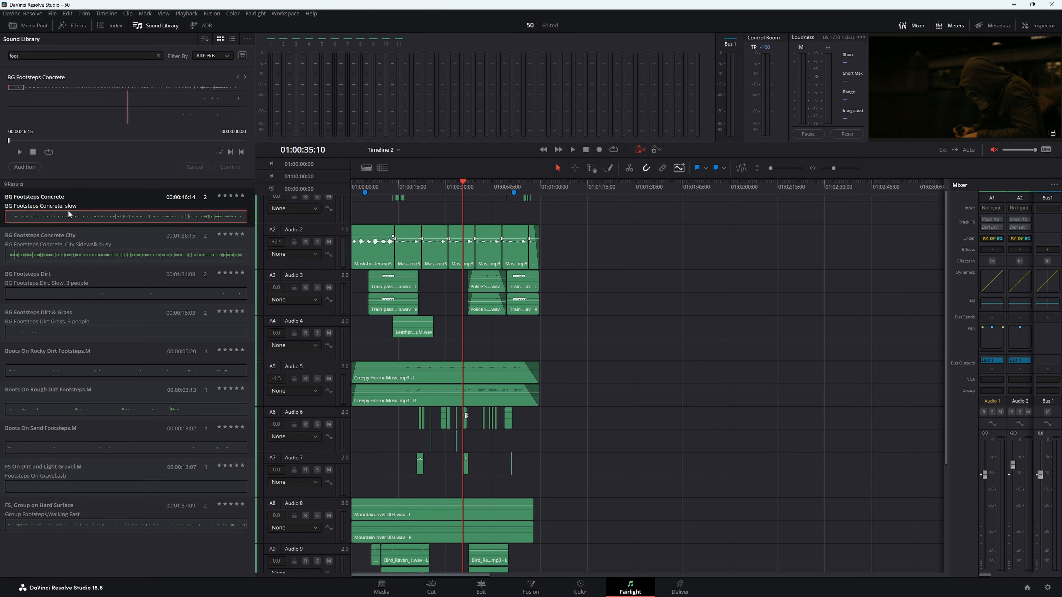
pyautogui.click(20, 151)
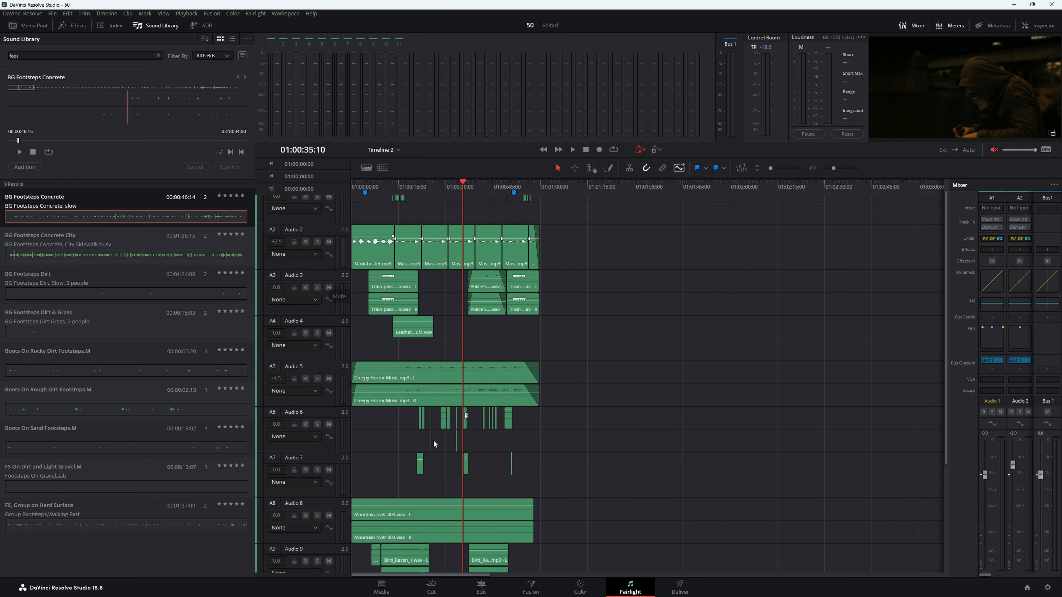
pyautogui.click(480, 586)
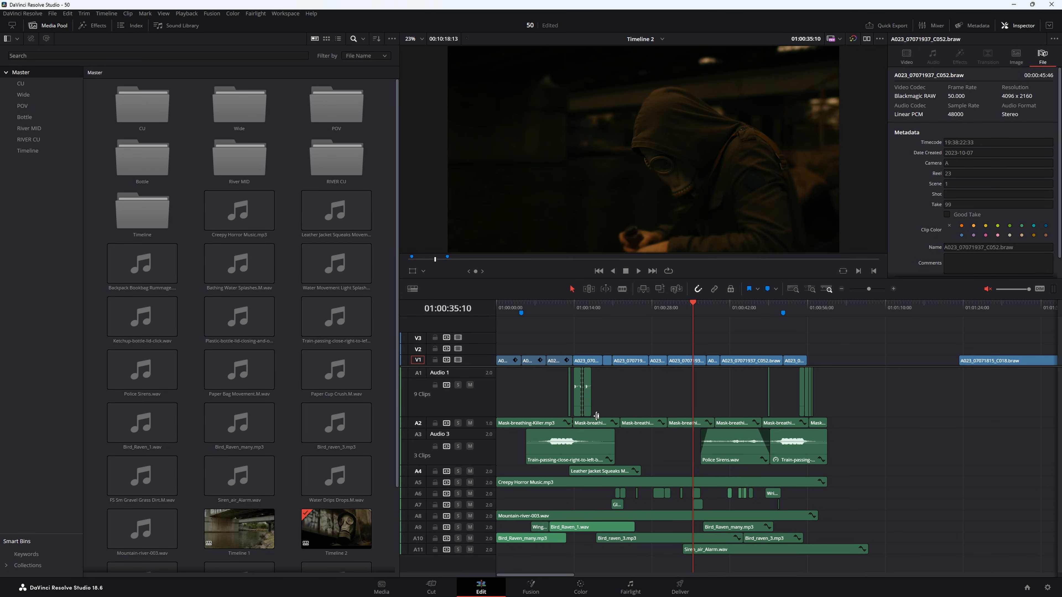
pyautogui.moveTo(672, 323)
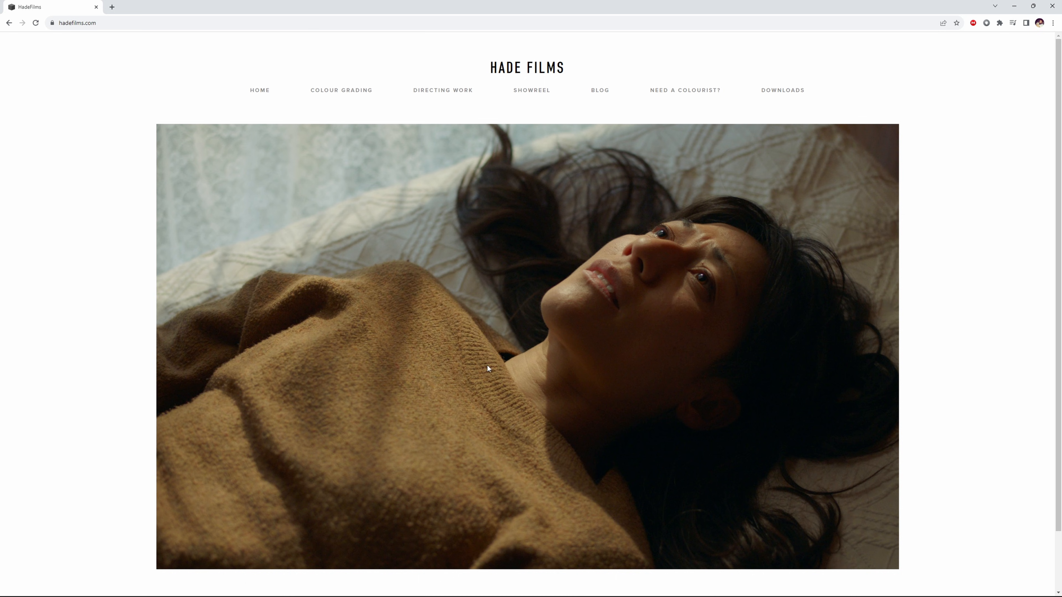
# Show the Colour Grading page and scroll down through its graded film stills.
pyautogui.click(342, 90)
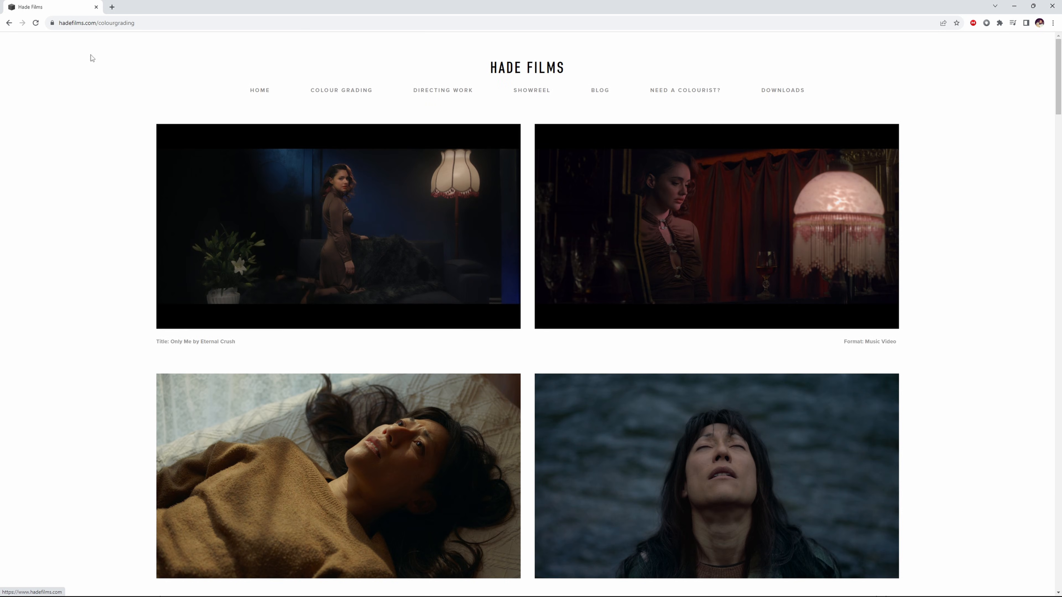
pyautogui.scroll(-3)
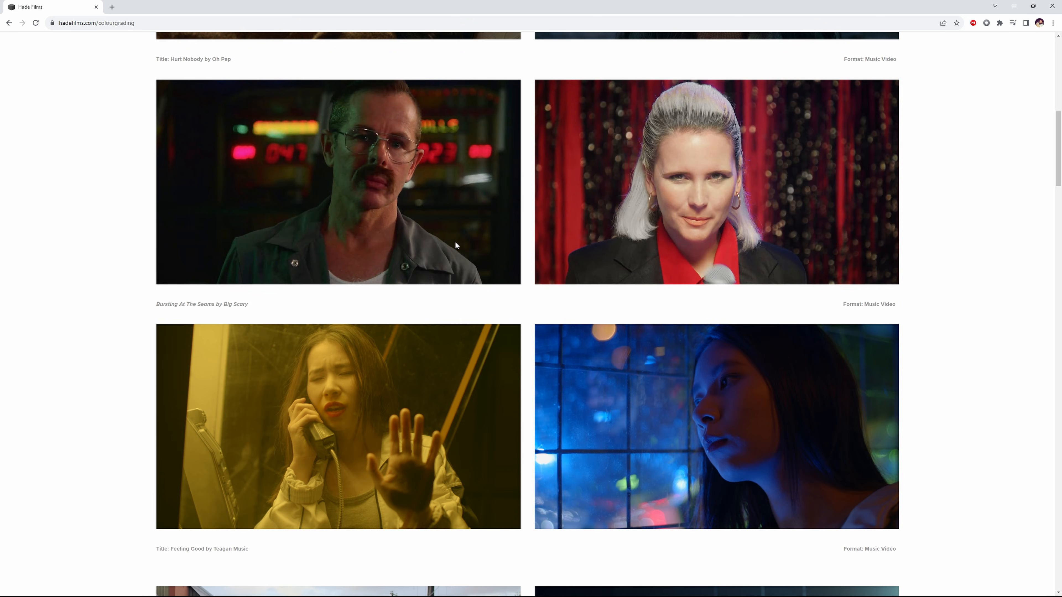
pyautogui.scroll(-3)
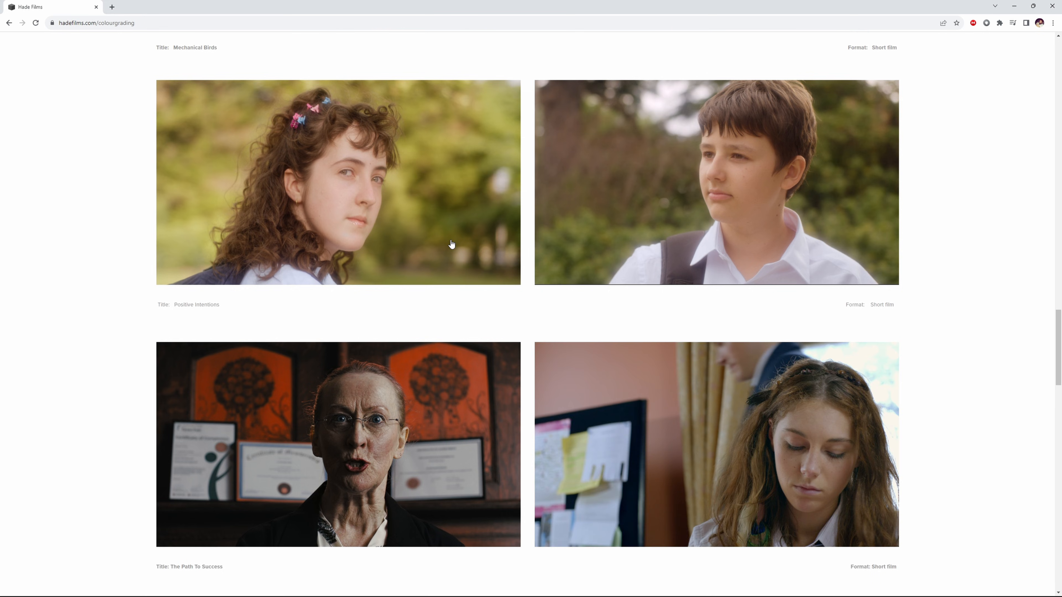
pyautogui.scroll(-3)
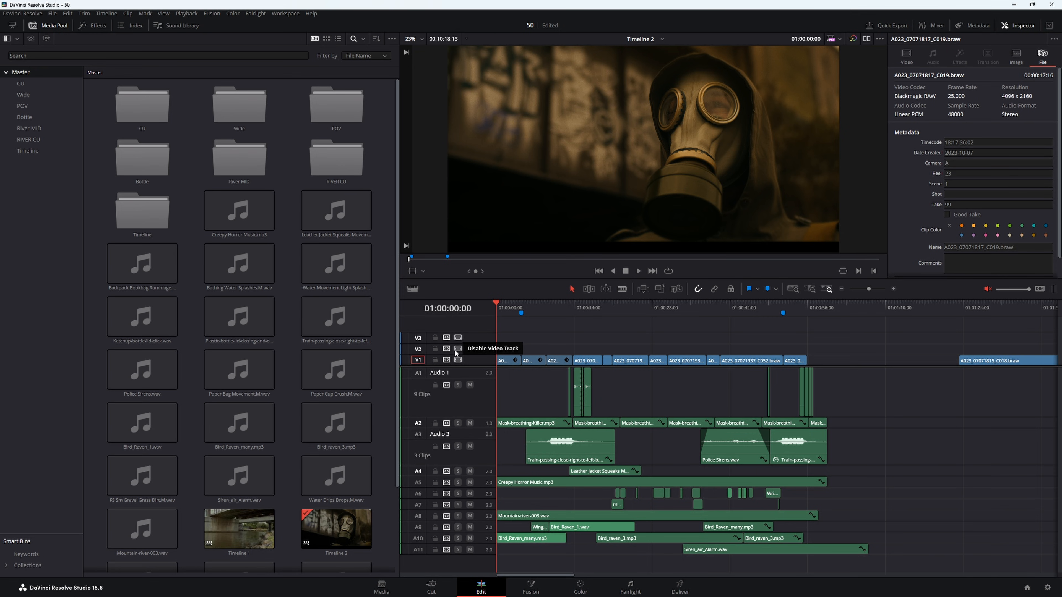
# Jump to about thirty then fifteen seconds in and play from the bridge shot.
pyautogui.click(591, 307)
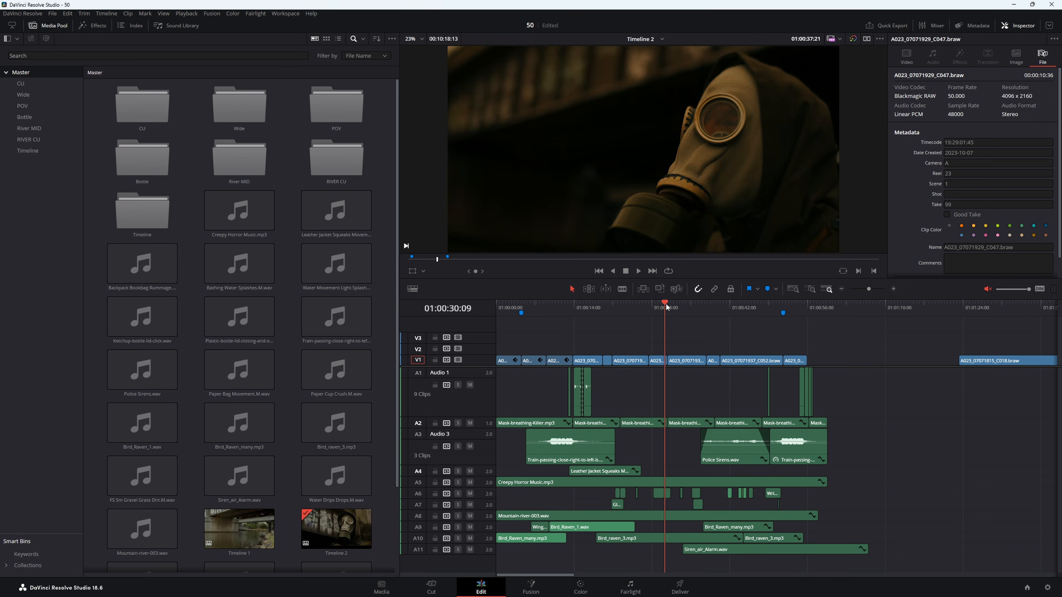
pyautogui.click(581, 307)
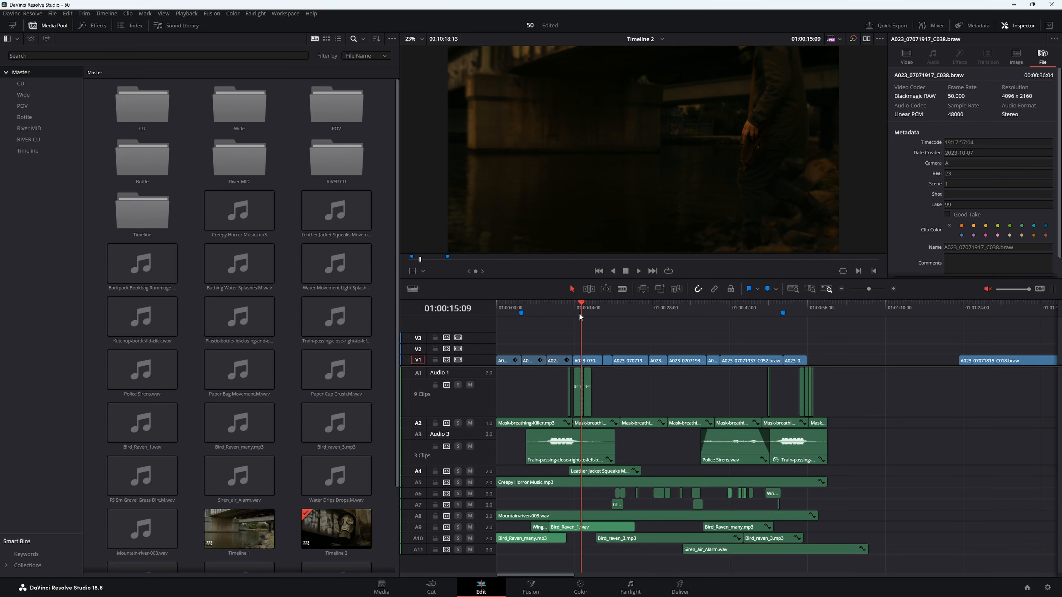
pyautogui.click(638, 271)
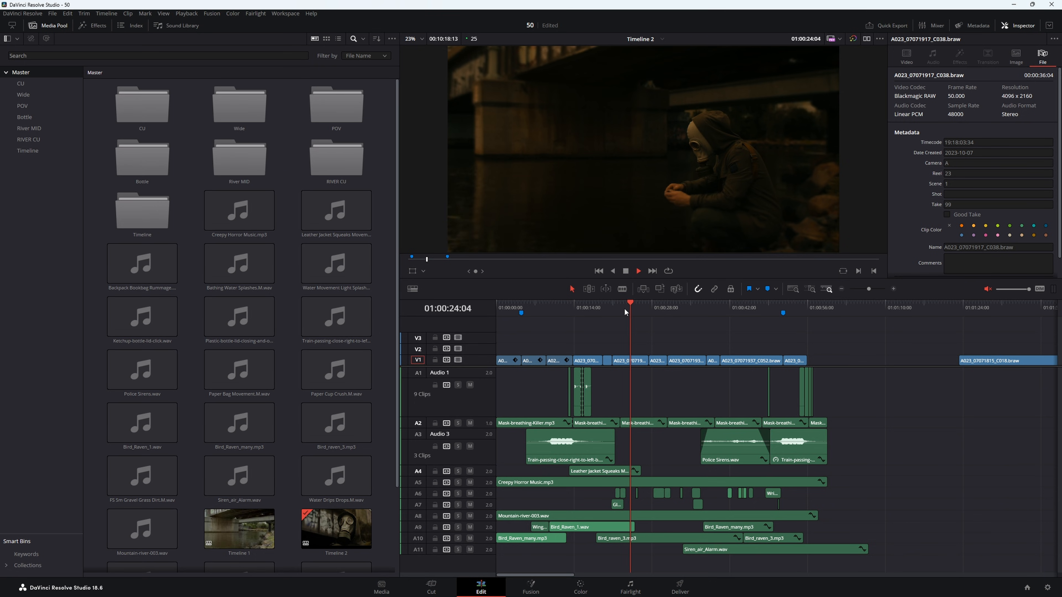